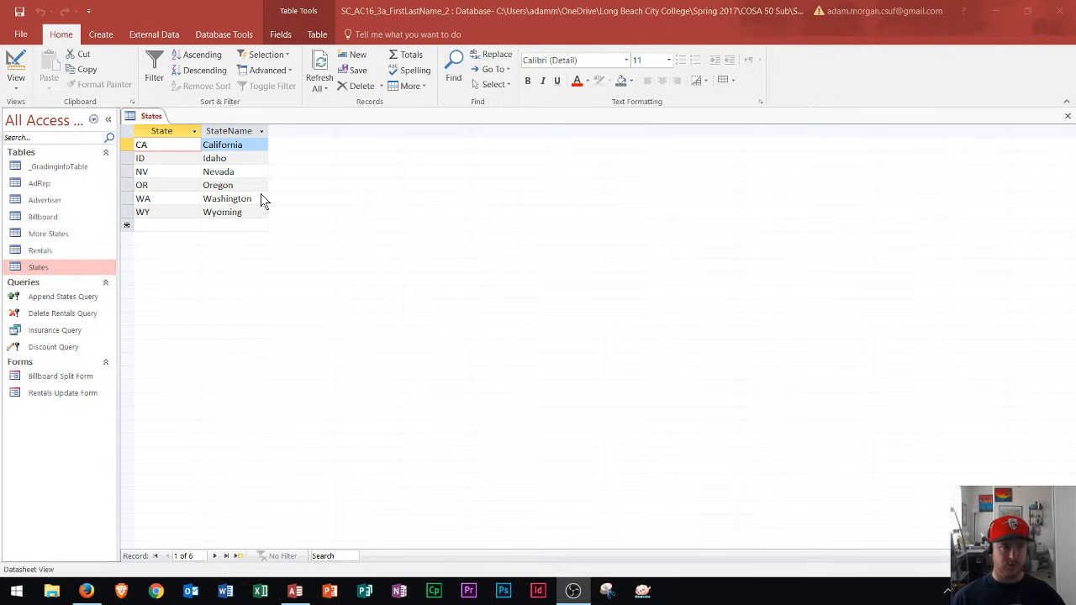
pyautogui.moveTo(172, 168)
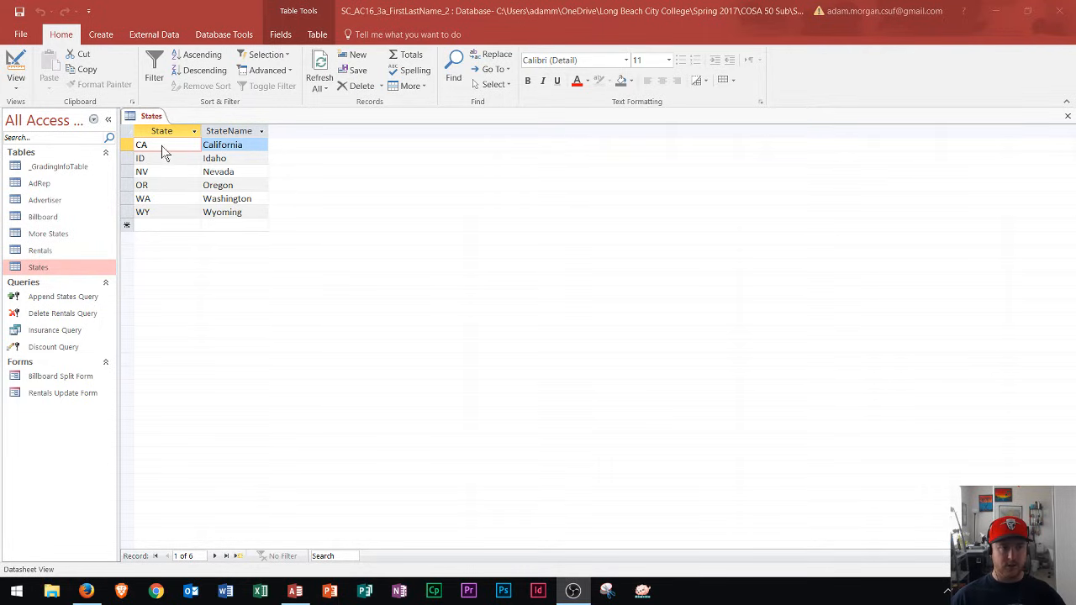
# Inspect the CA / California record, then switch the States table into Design View
pyautogui.click(221, 144)
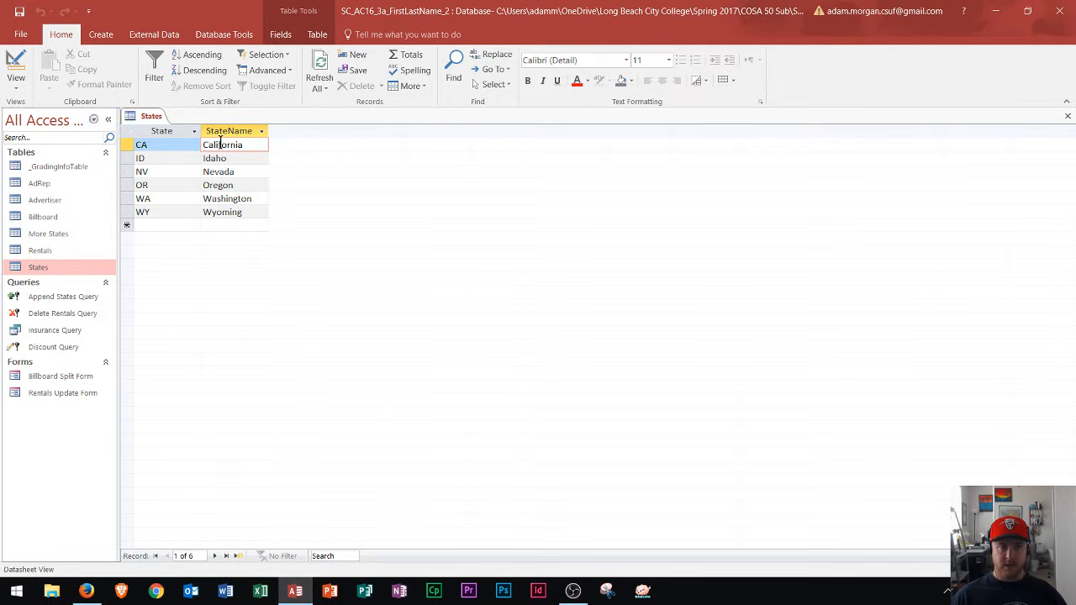
pyautogui.click(242, 145)
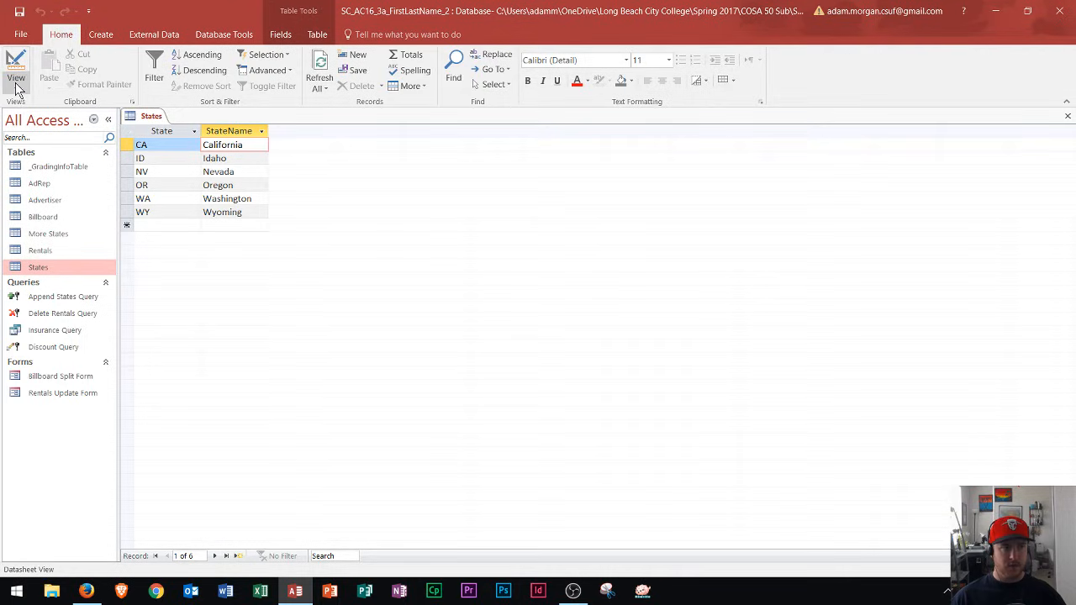
pyautogui.click(17, 77)
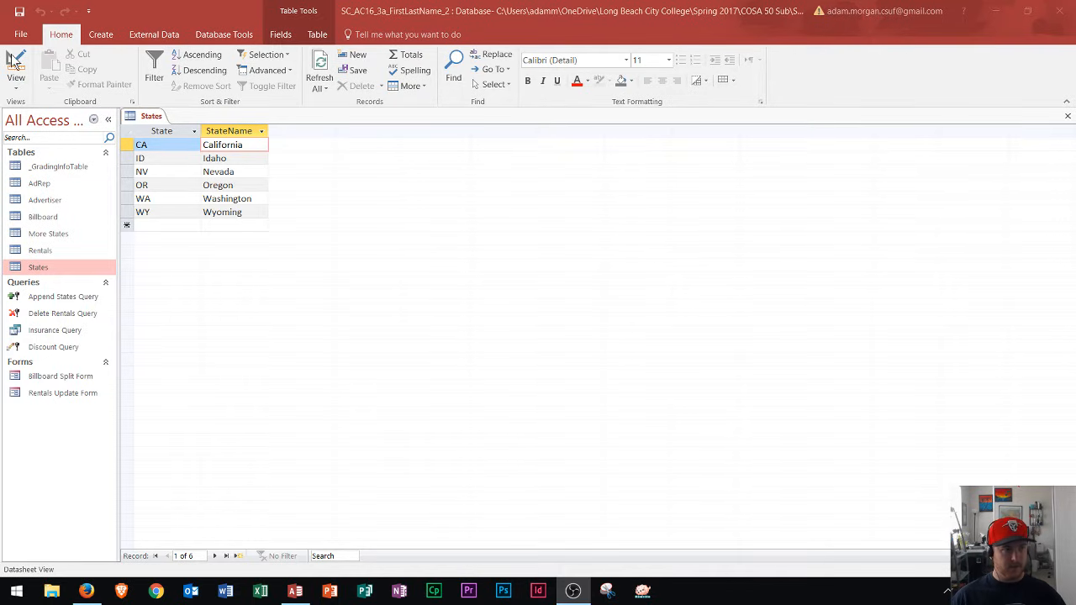
pyautogui.click(15, 67)
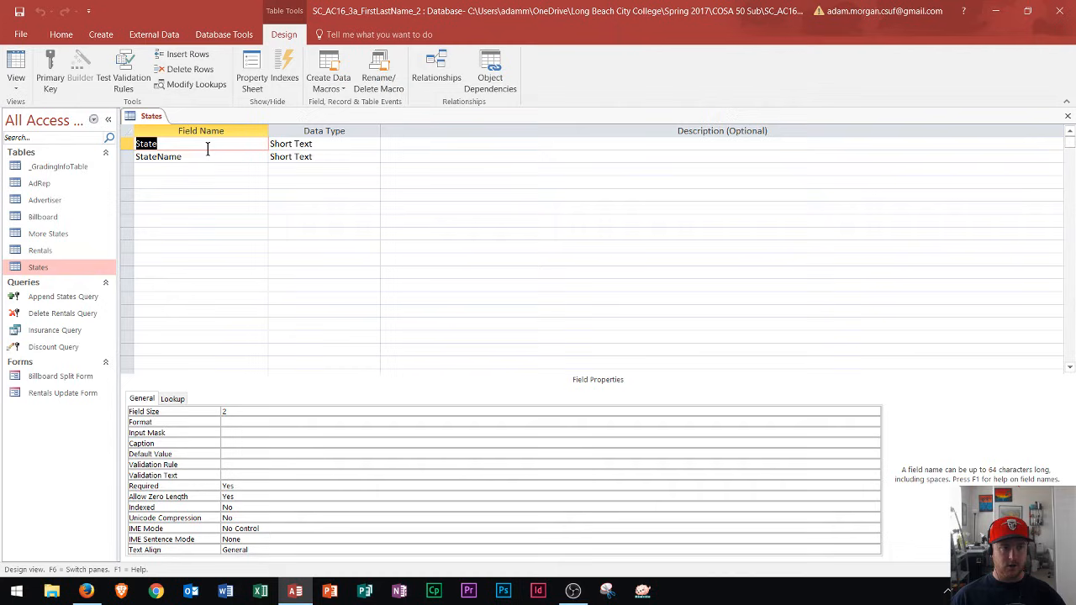
pyautogui.moveTo(335, 141)
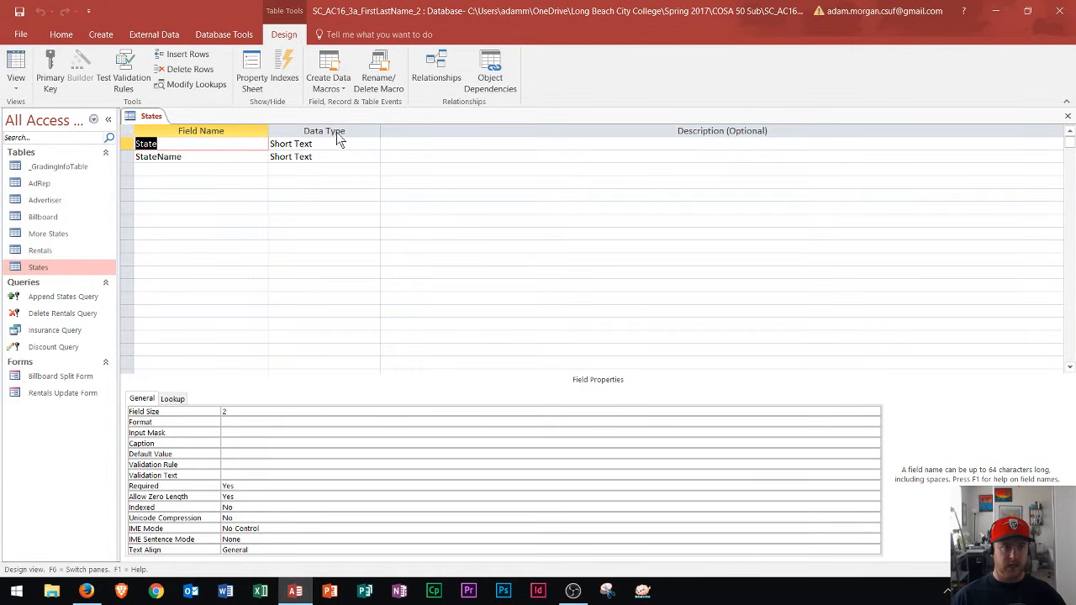
# Select the State field row in the table design
pyautogui.click(125, 143)
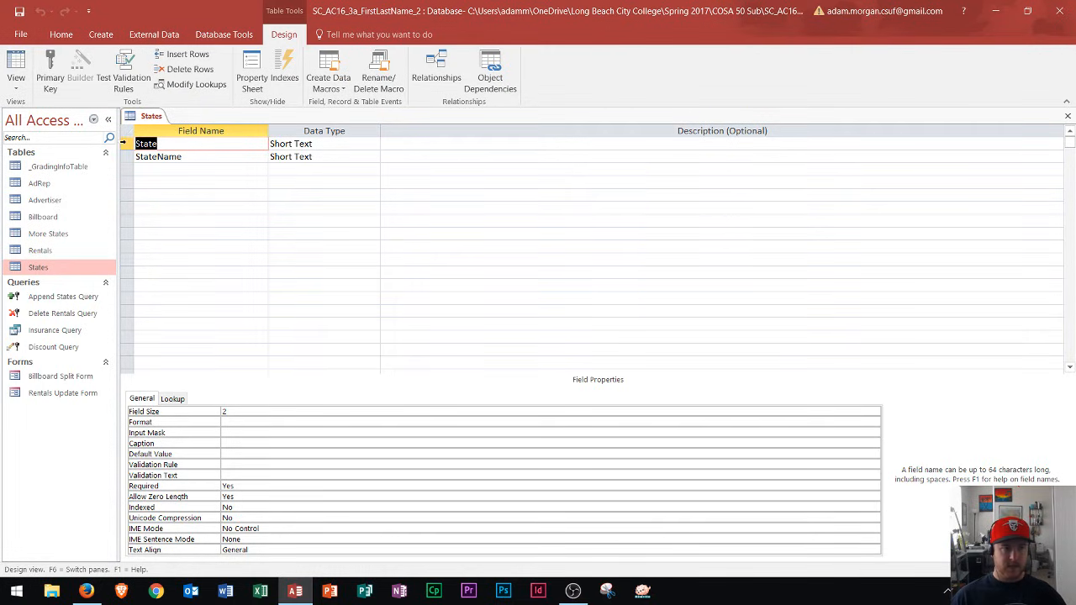
pyautogui.click(126, 145)
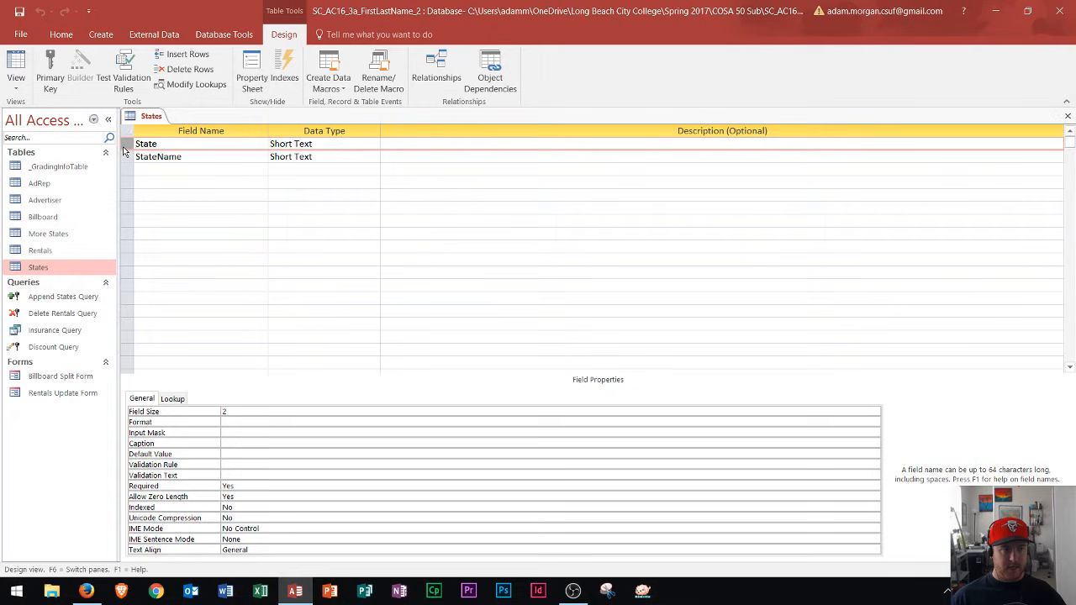
pyautogui.moveTo(50, 70)
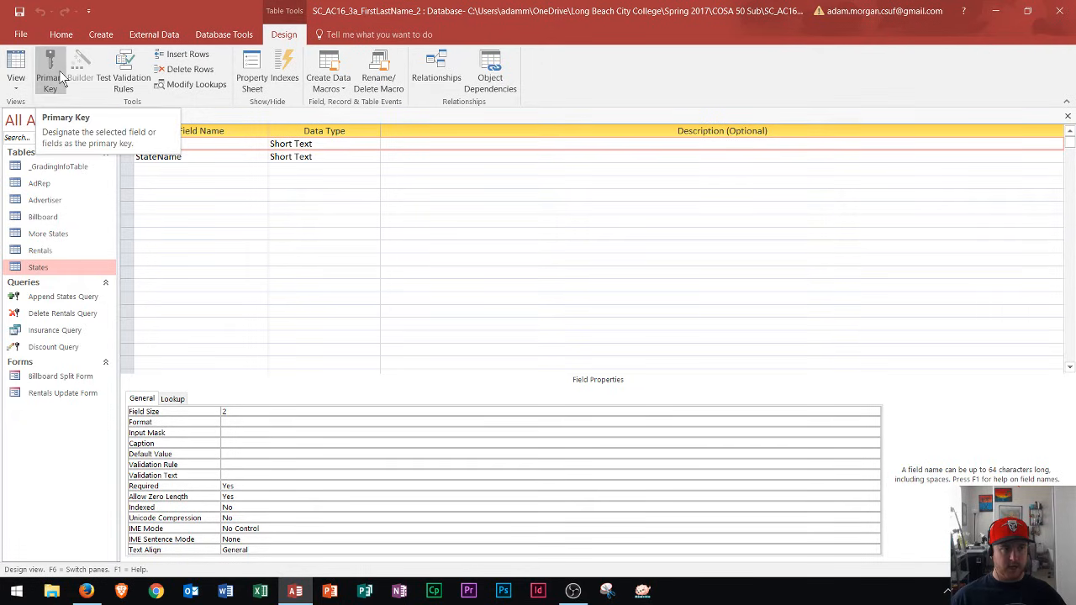
# Make State the primary key, then head back toward Datasheet View
pyautogui.click(49, 70)
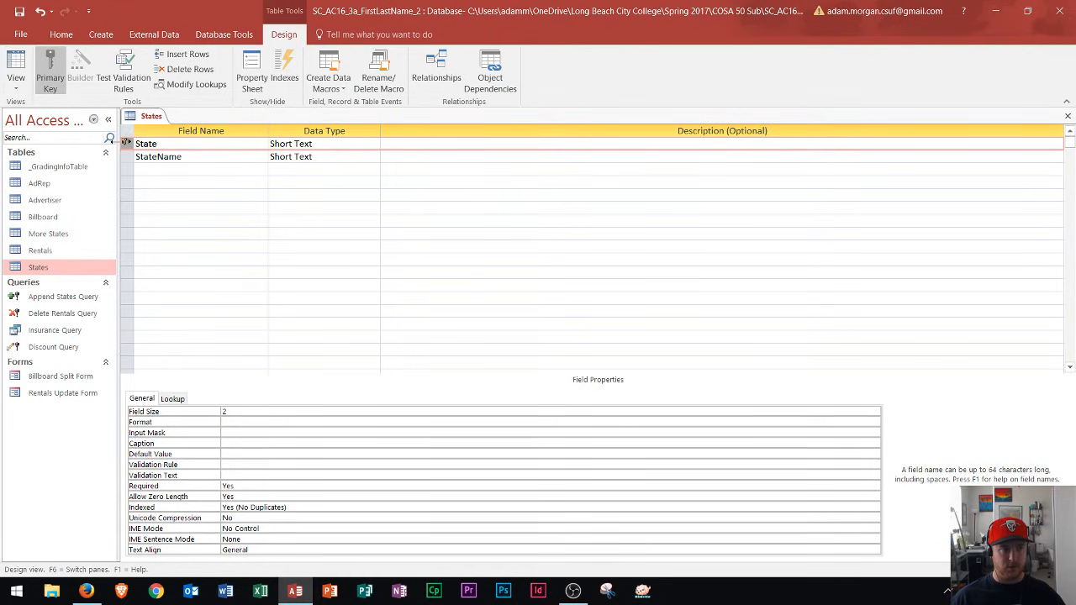
pyautogui.moveTo(50, 69)
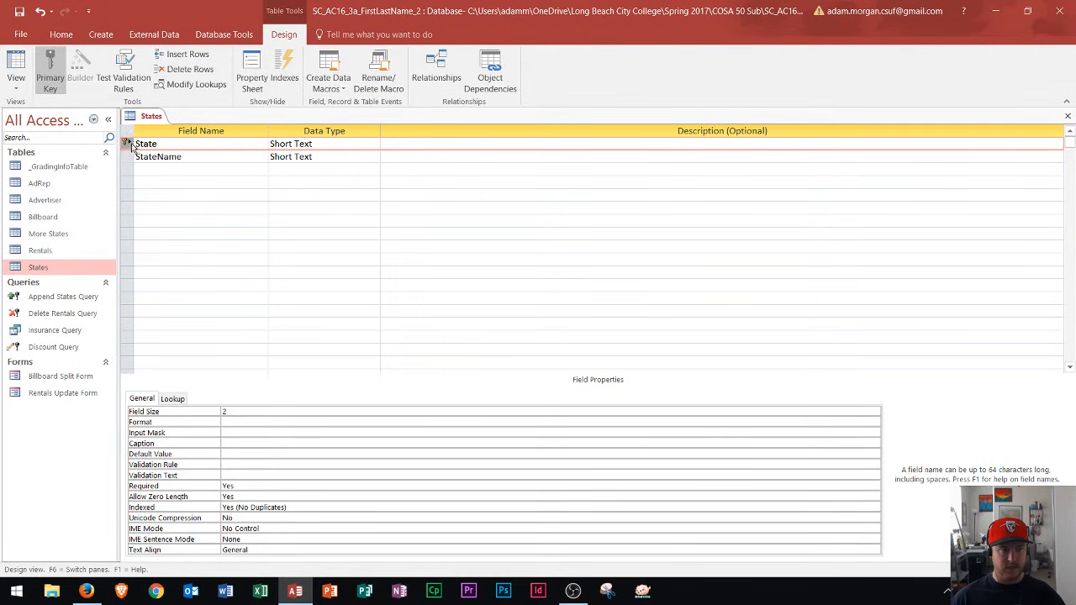
pyautogui.click(16, 64)
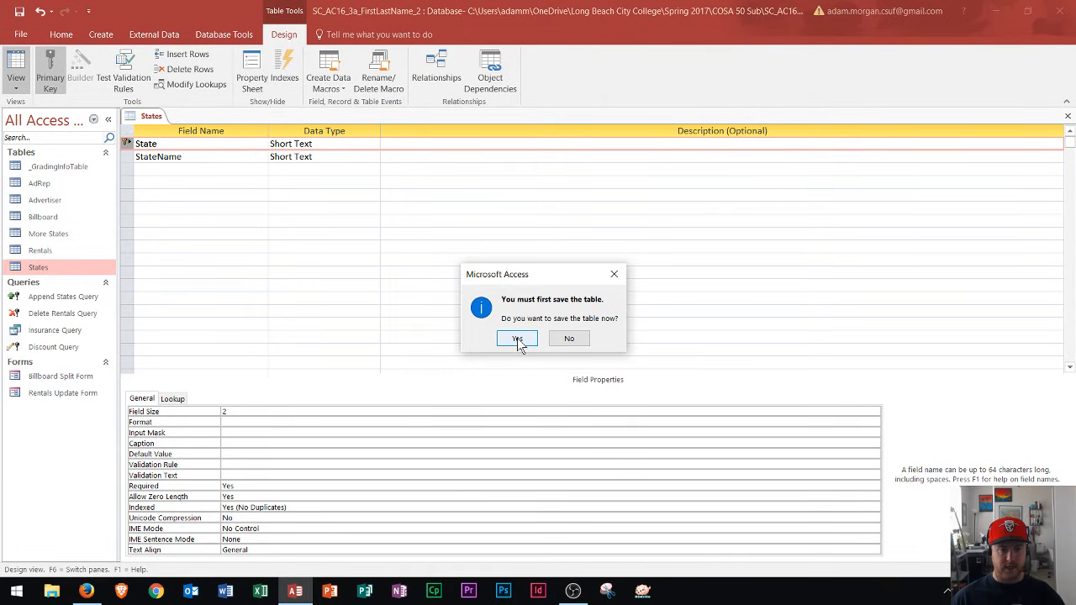
# Confirm saving the table design and start a new record below Wyoming
pyautogui.click(516, 337)
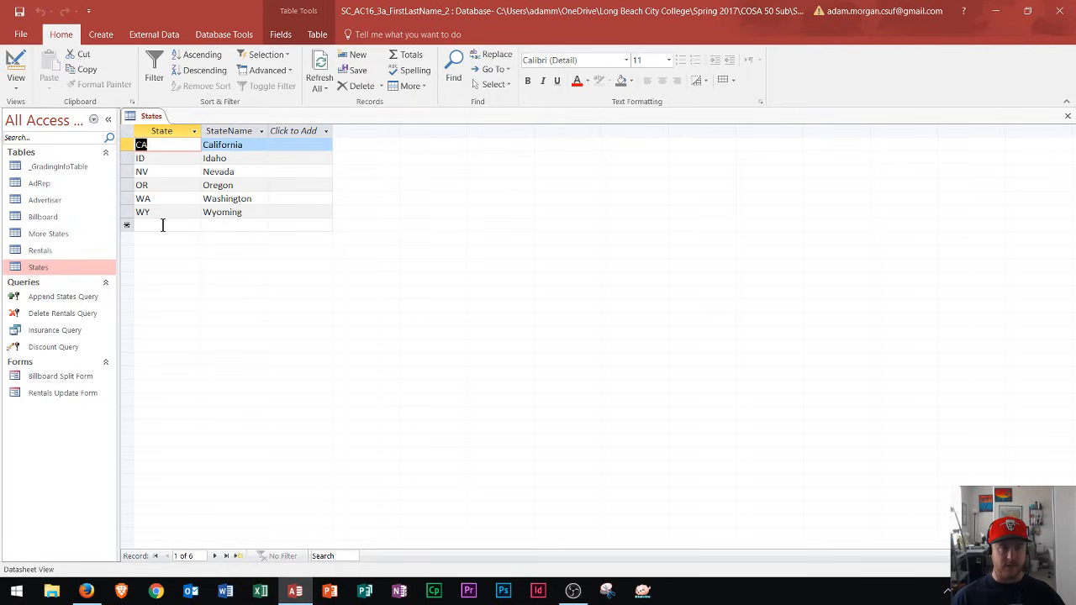
pyautogui.click(168, 226)
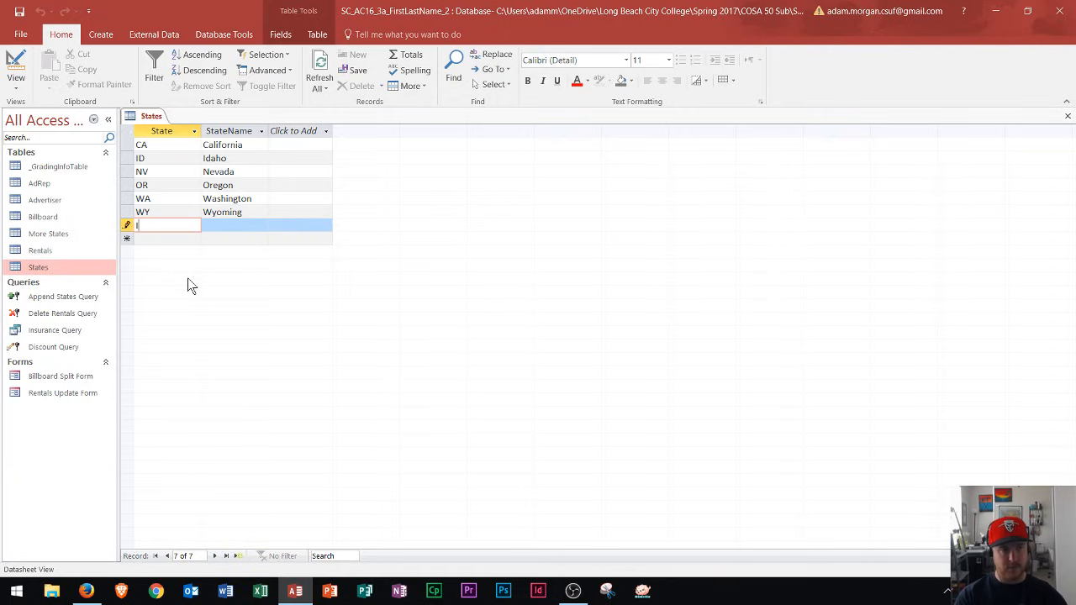
# Enter a second ID / Idaho record, triggering the duplicate-key warning
pyautogui.write('Idaho')
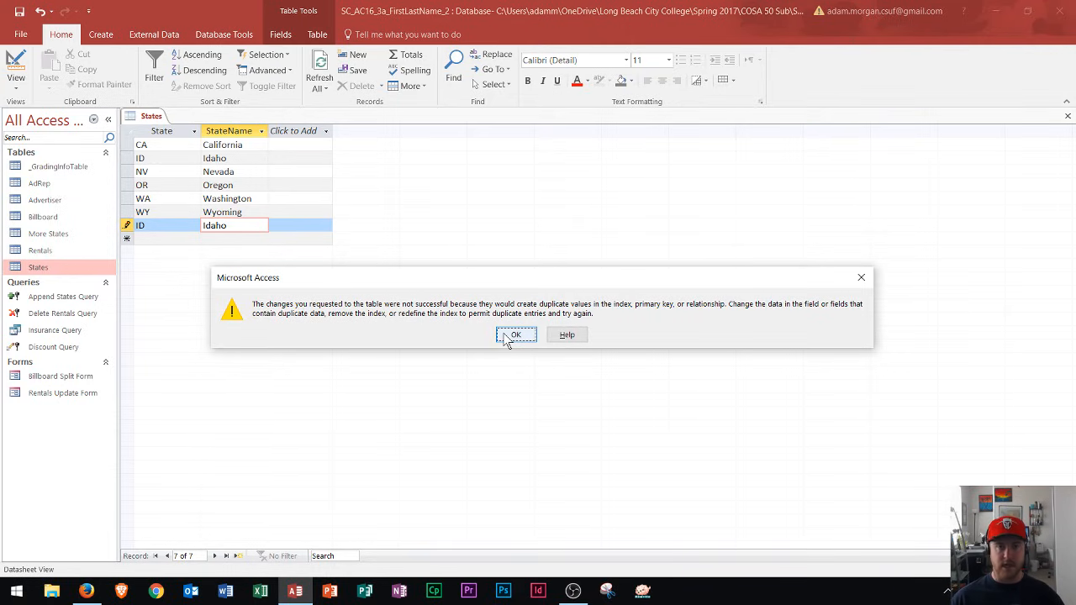
# Acknowledge the duplicate-values warning so the Idaho entry can be cancelled
pyautogui.click(514, 334)
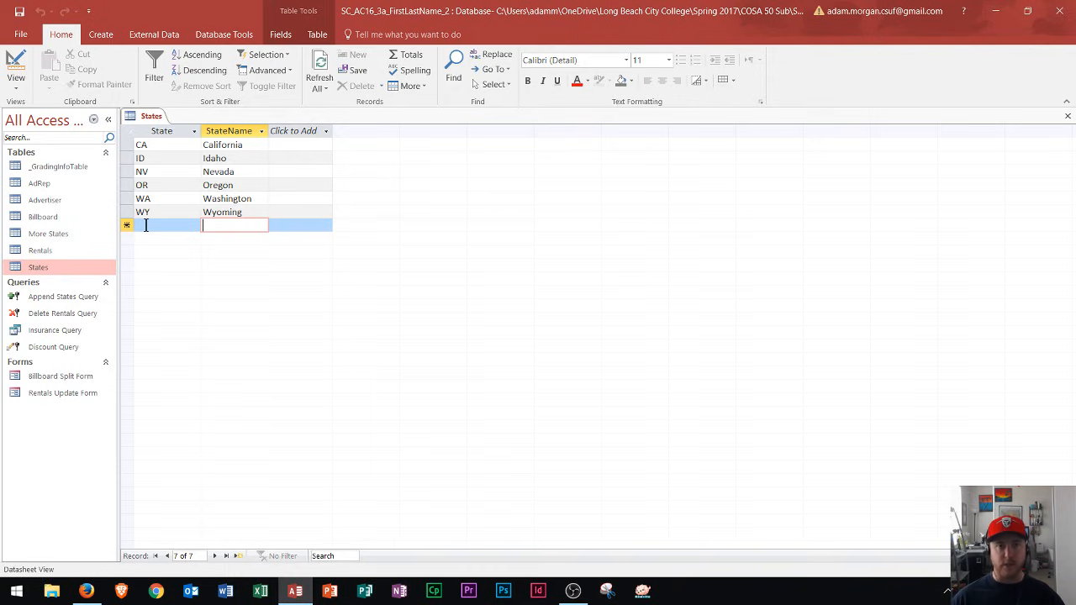
pyautogui.moveTo(857, 230)
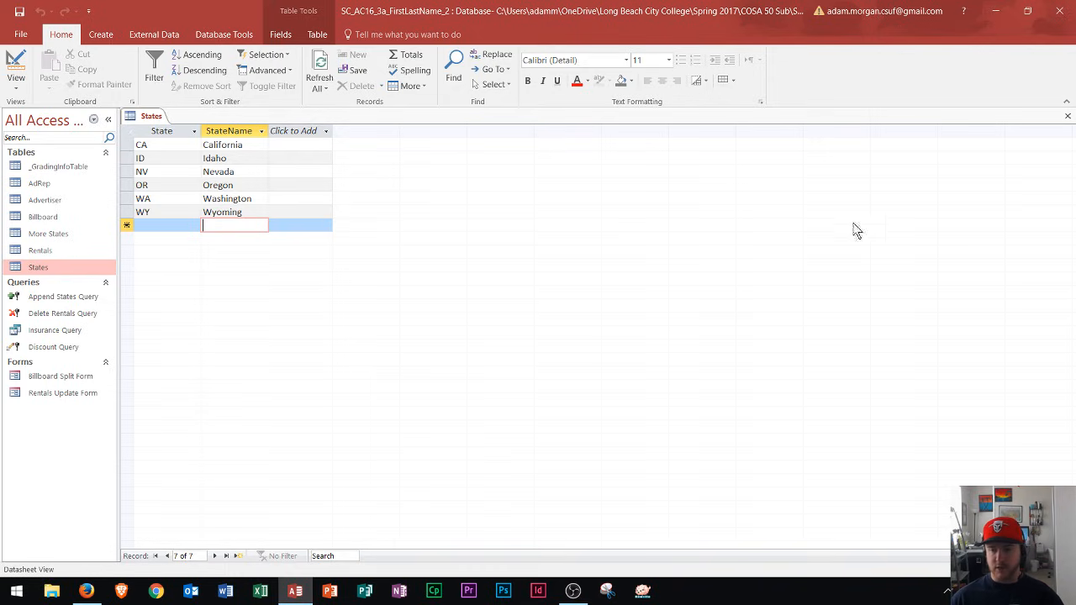